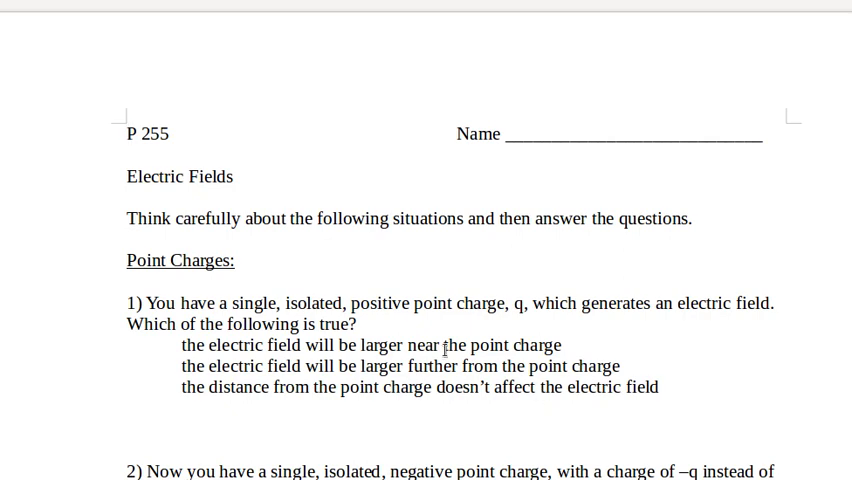
Scroll the Electric Fields worksheet down until question 2 on the negative point charge shows.
scroll(down, 3)
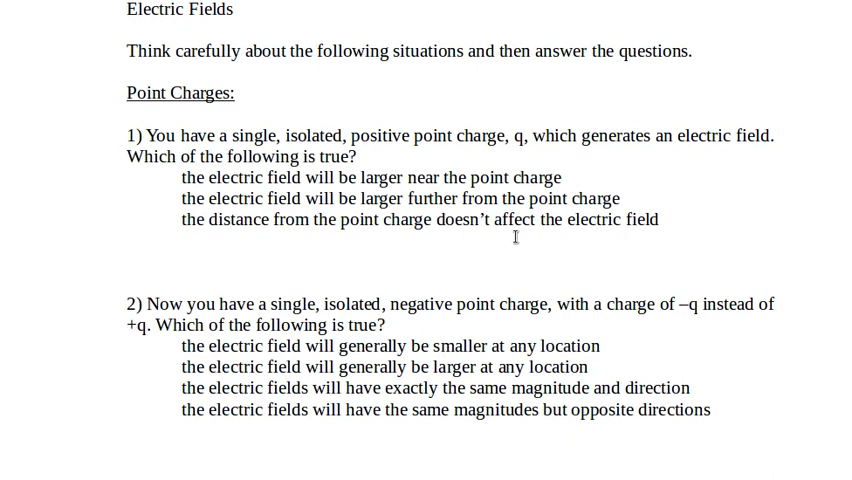
mouse_move(598, 316)
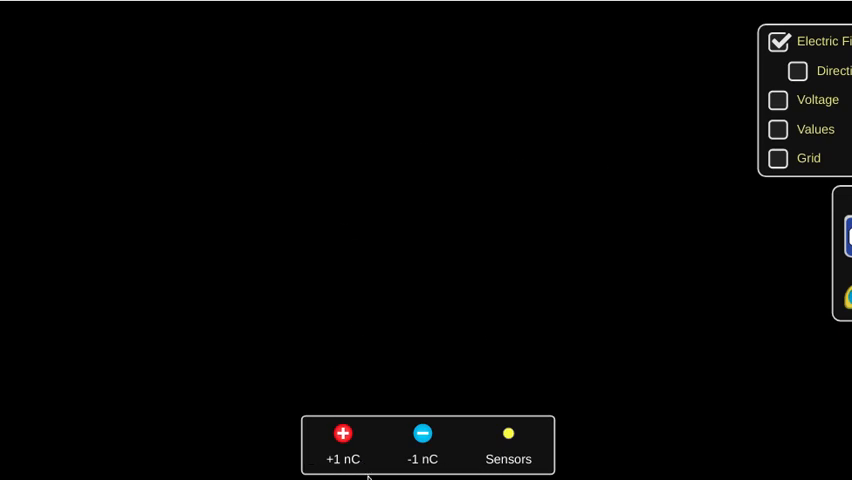
drag(342, 434, 308, 238)
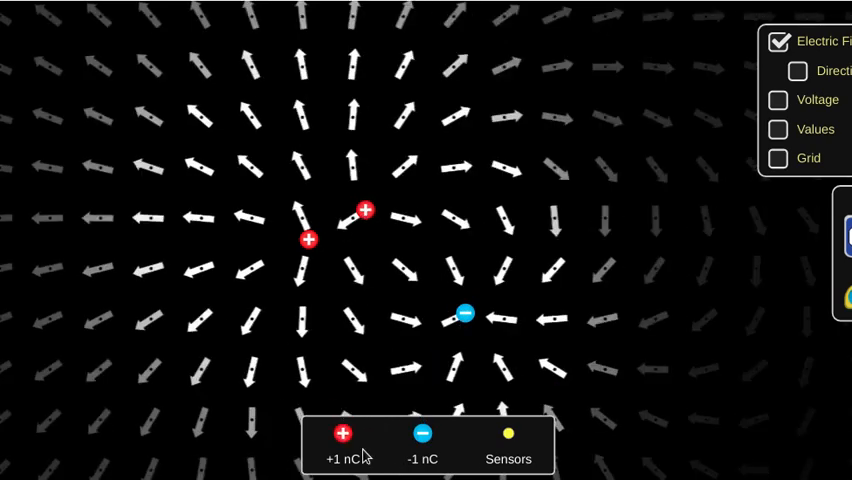
drag(341, 433, 146, 268)
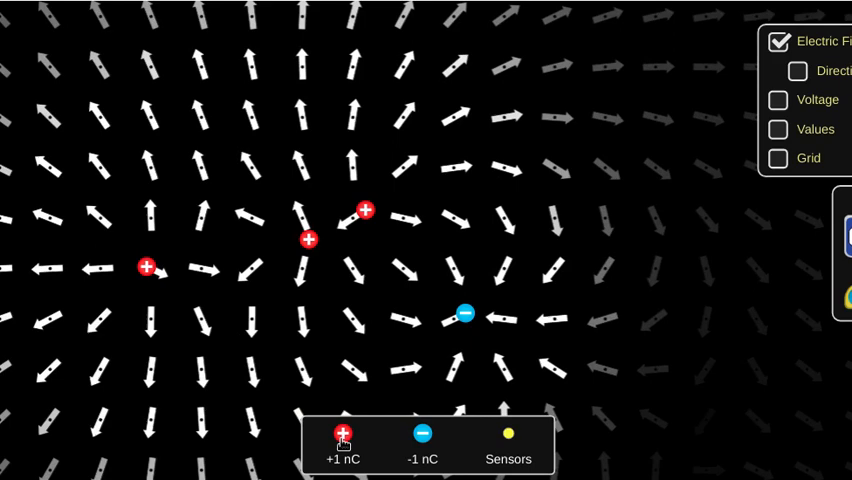
drag(340, 433, 220, 86)
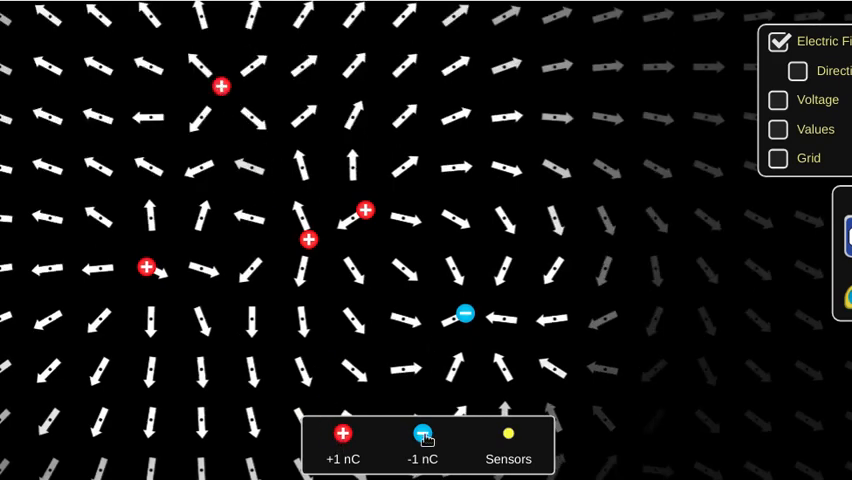
drag(422, 434, 205, 415)
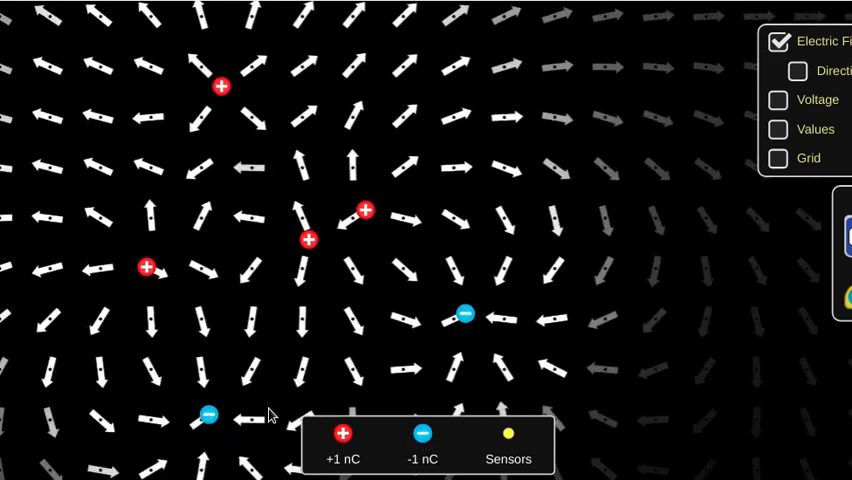
mouse_move(643, 198)
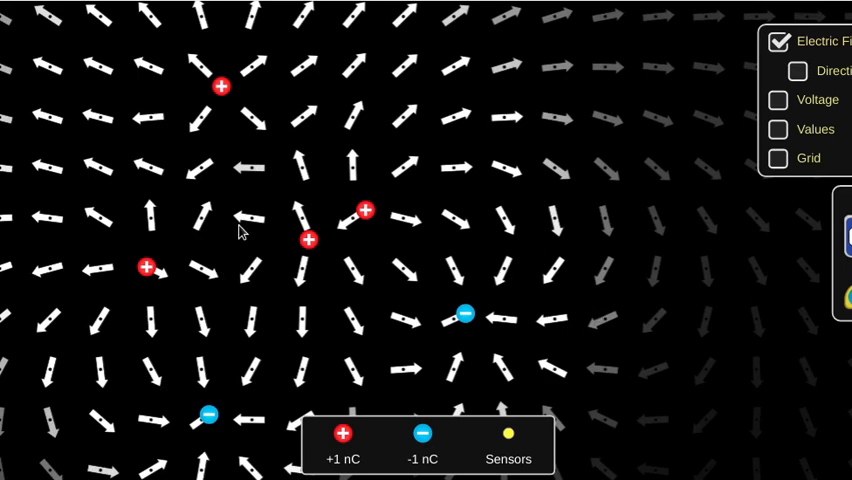
mouse_move(292, 343)
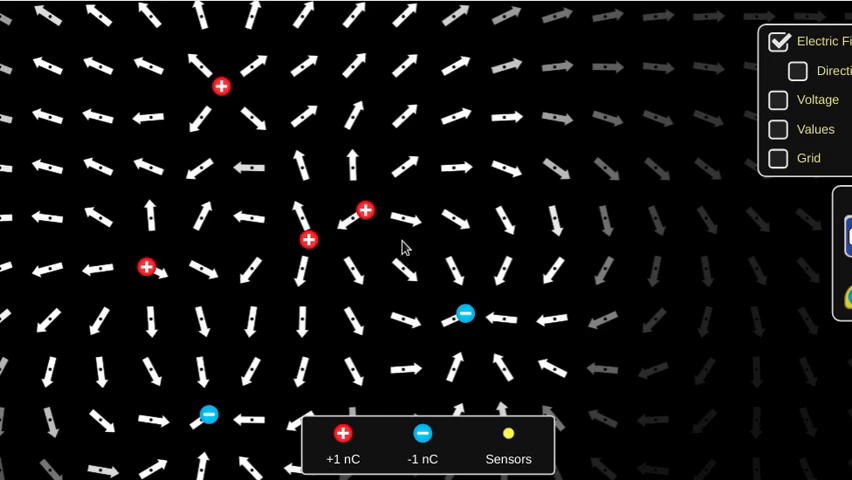
mouse_move(288, 165)
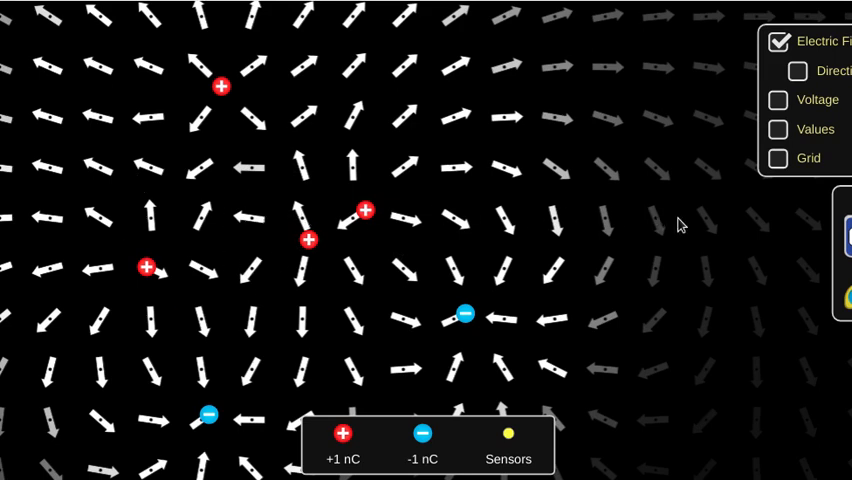
mouse_move(705, 280)
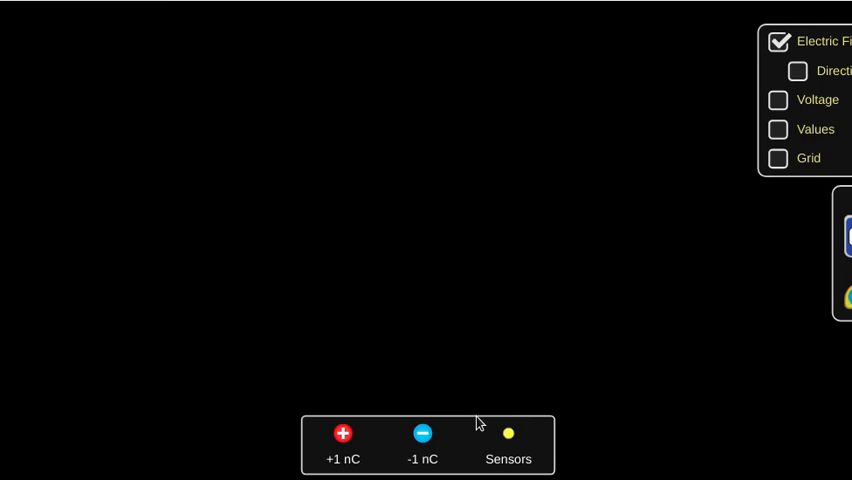
Place a single +1 nC charge in the upper left of the play area.
drag(342, 433, 267, 216)
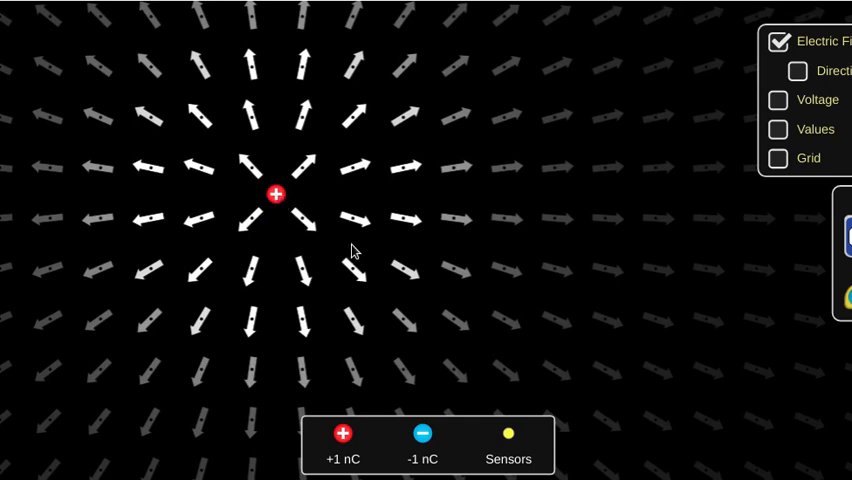
mouse_move(309, 148)
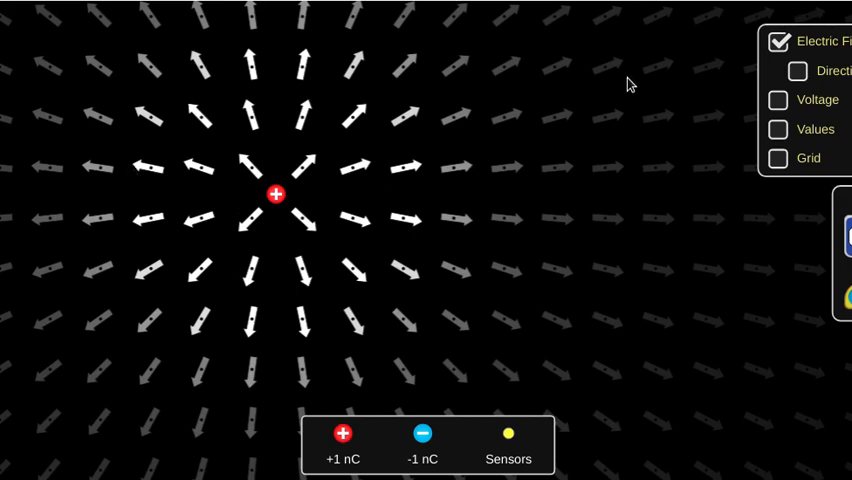
mouse_move(508, 434)
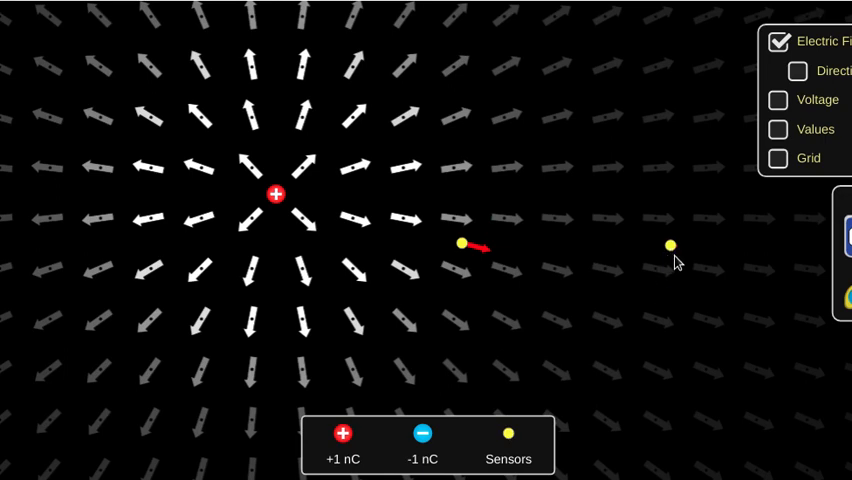
mouse_move(570, 373)
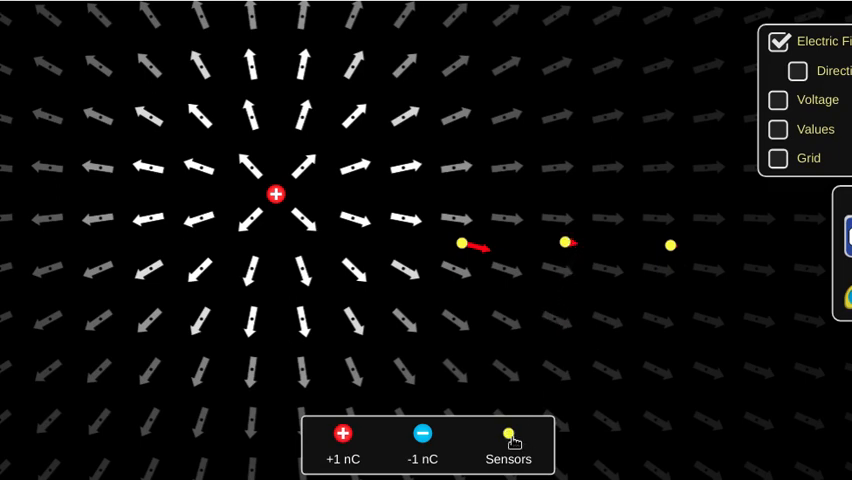
mouse_move(364, 198)
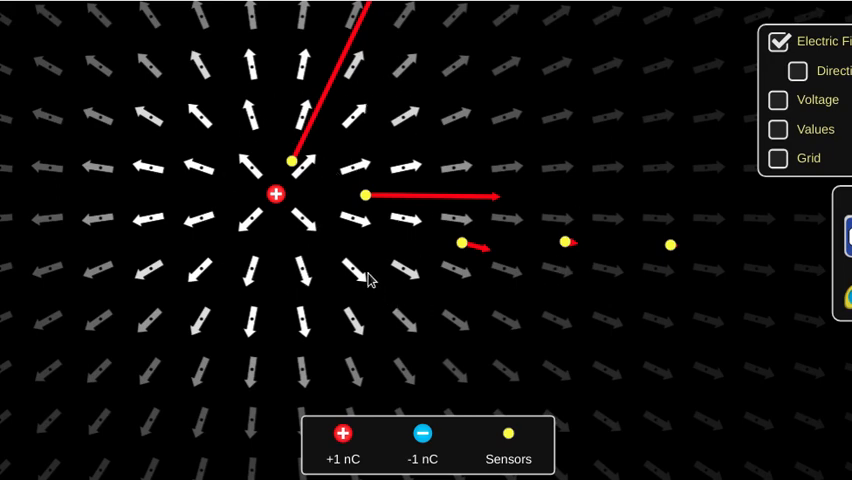
mouse_move(521, 210)
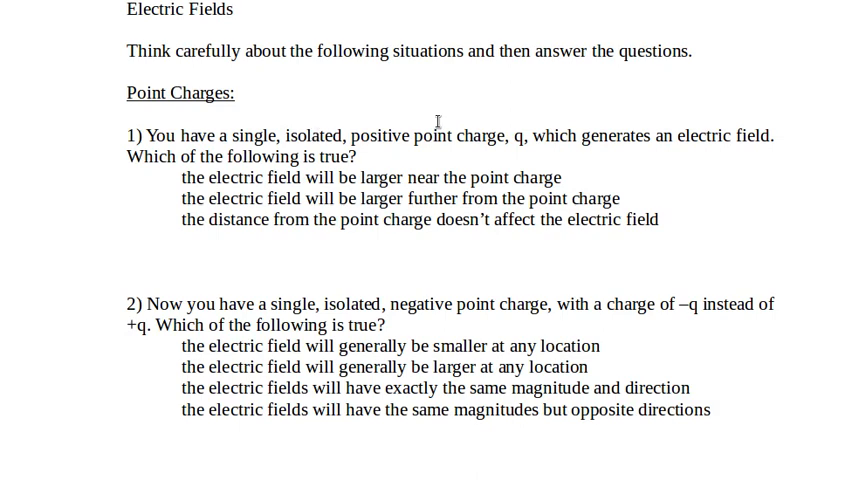
mouse_move(427, 222)
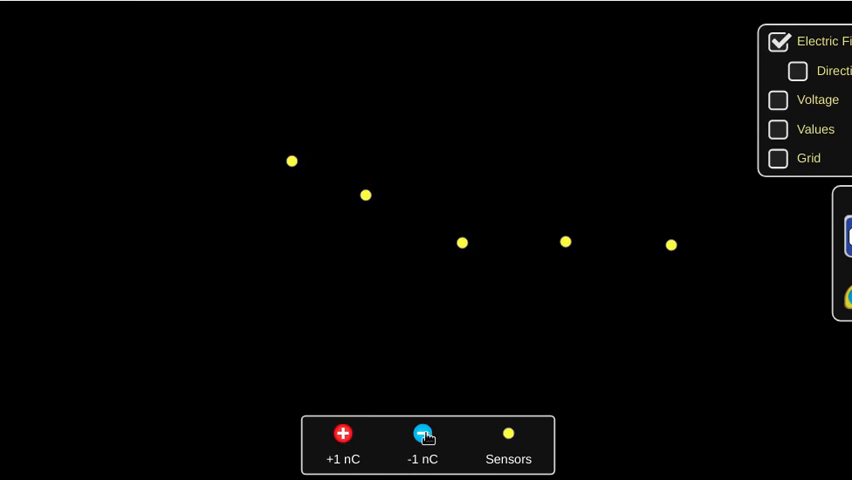
Place a -1 nC charge among the sensors to show inward field, then remove it again.
drag(422, 433, 225, 185)
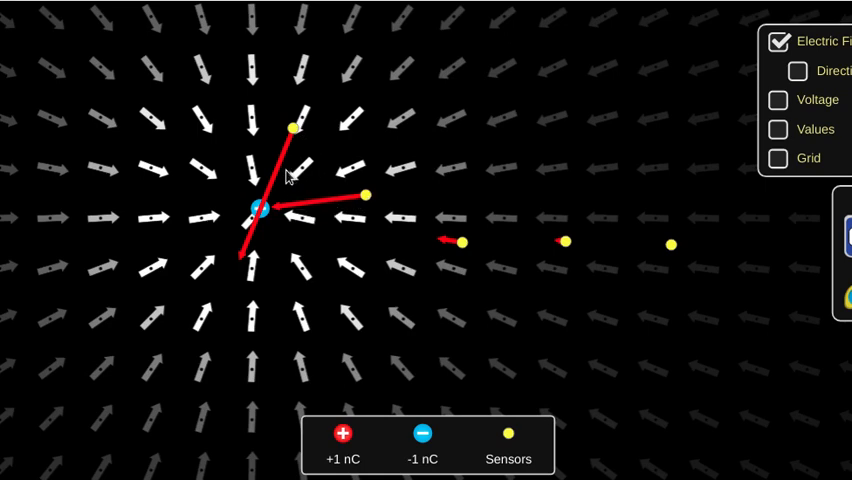
mouse_move(272, 147)
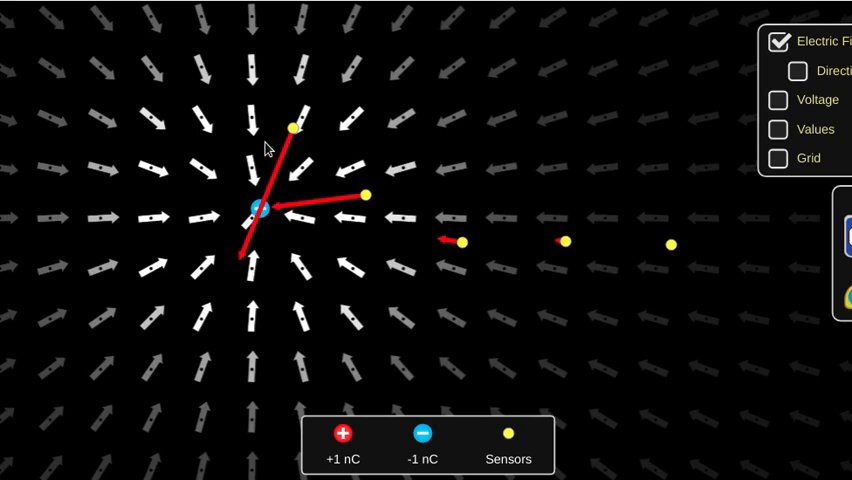
mouse_move(547, 247)
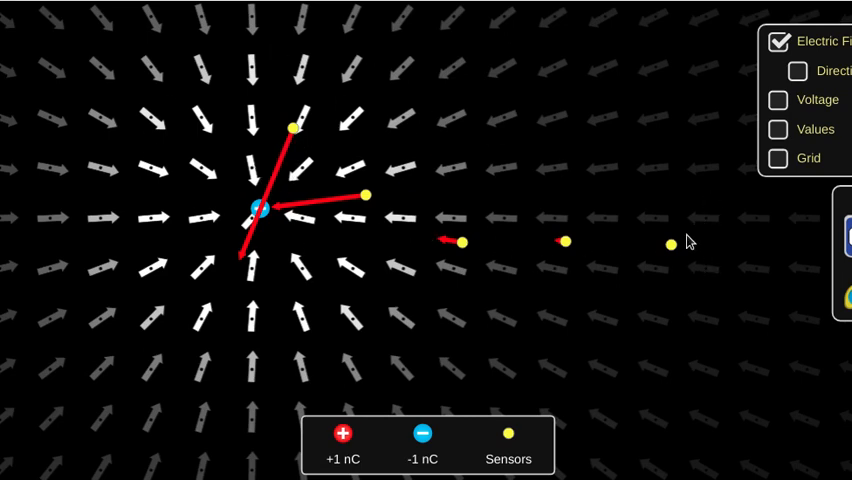
mouse_move(357, 185)
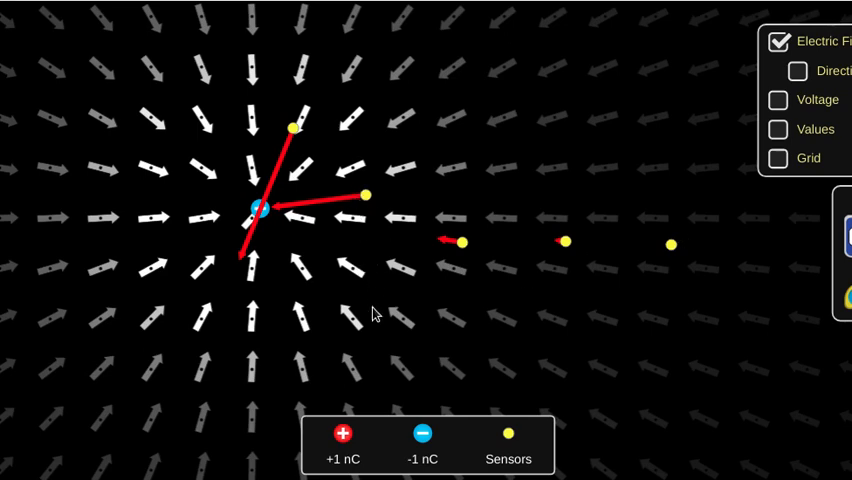
mouse_move(525, 433)
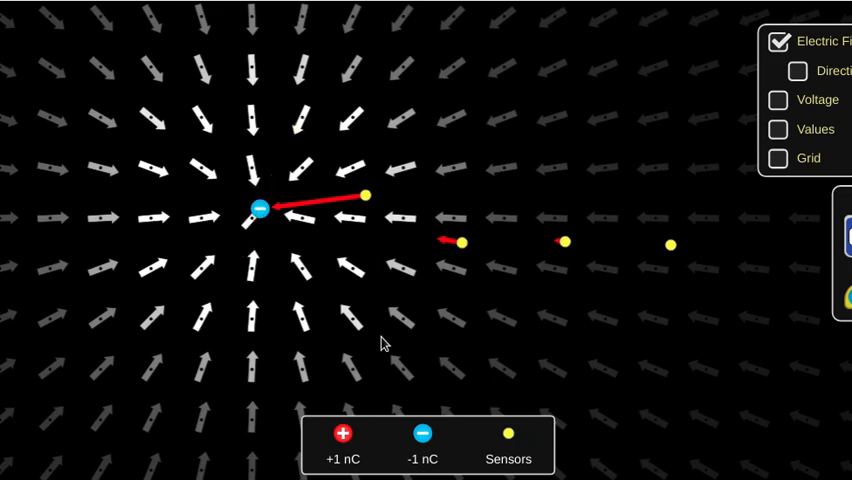
mouse_move(263, 212)
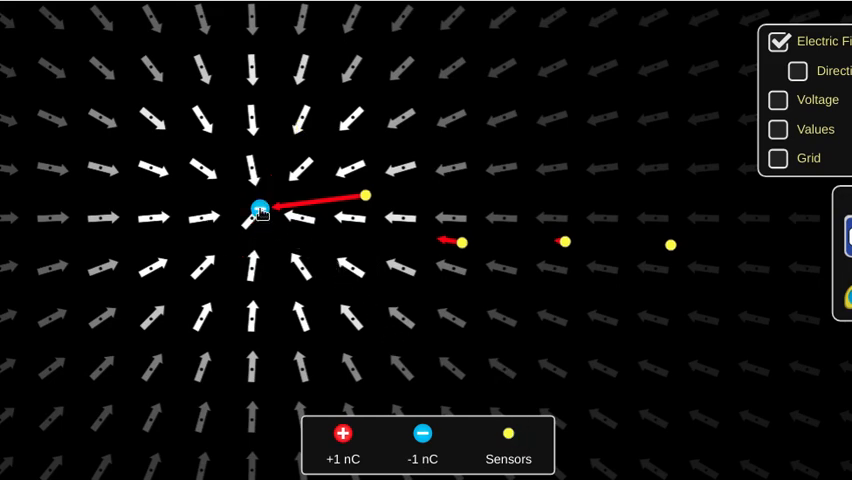
drag(258, 208, 378, 360)
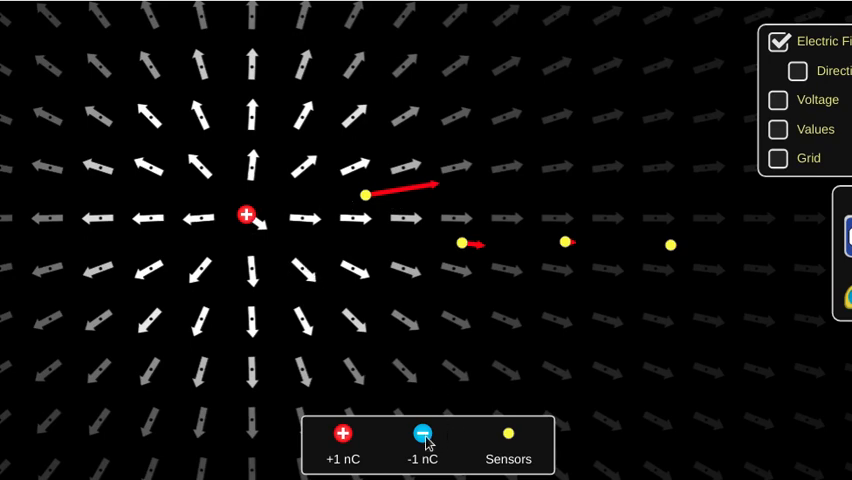
Return a -1 nC charge near the sensors and turn on Values for numeric field readings.
drag(422, 432, 258, 203)
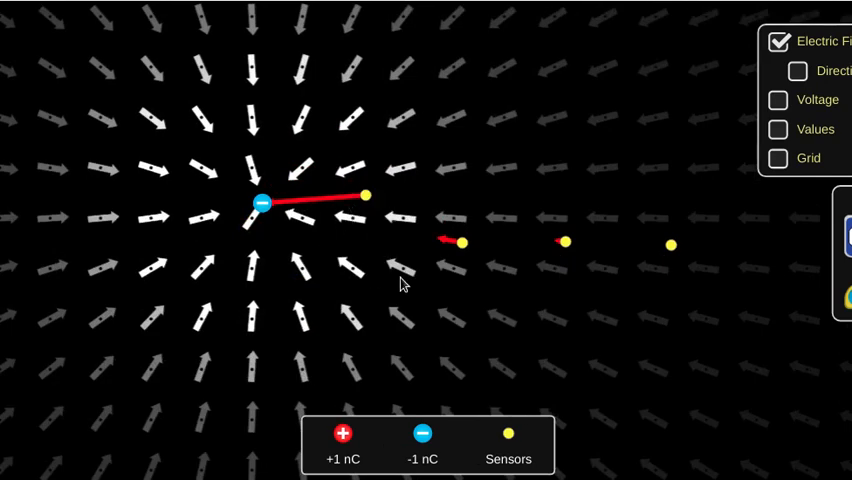
mouse_move(468, 248)
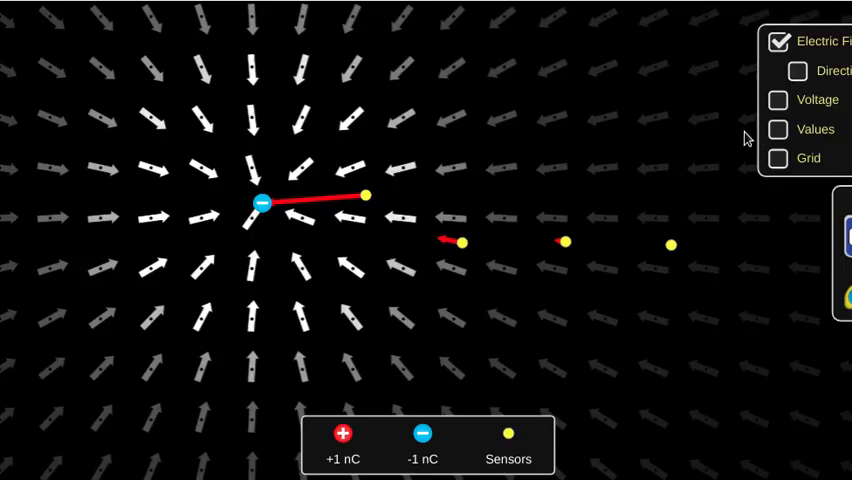
click(779, 128)
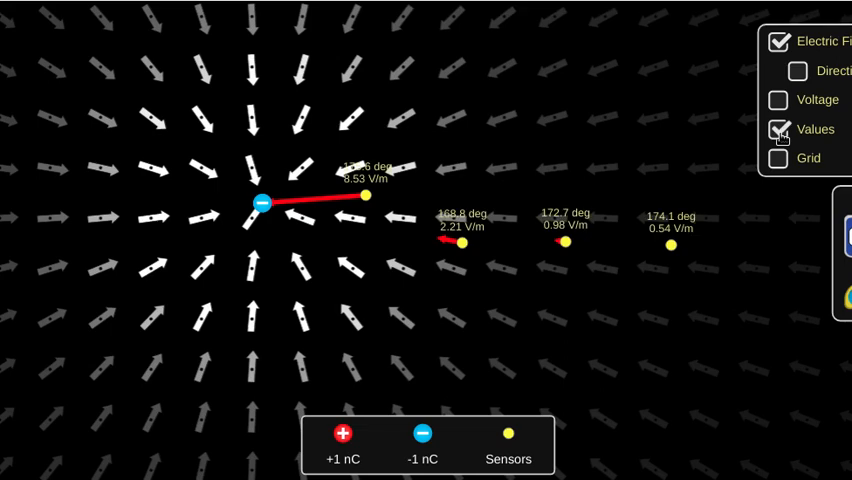